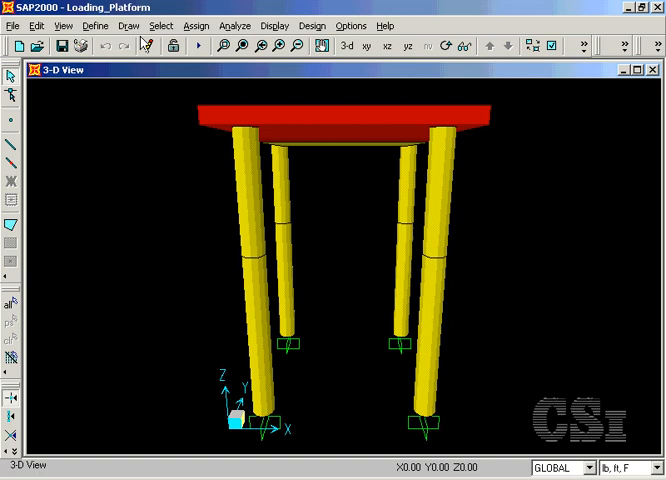
Add a load case named Wave of type WAVE with API WSD2000 automatic lateral load.
click(96, 24)
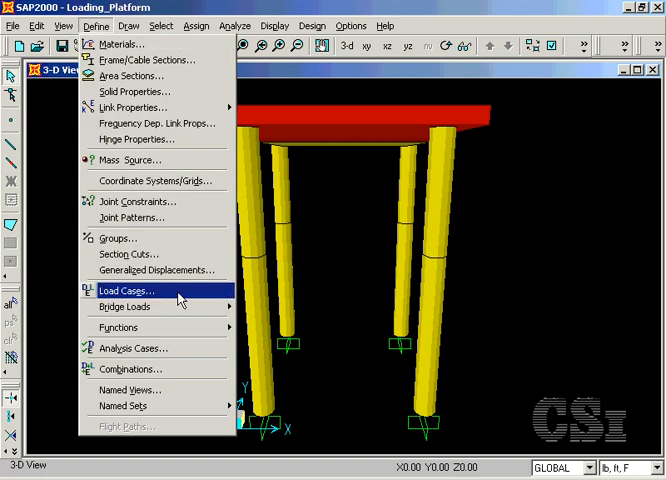
click(128, 292)
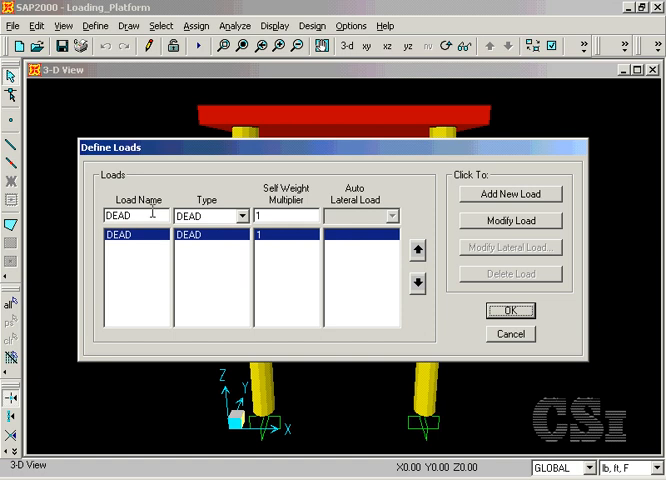
text(Wa)
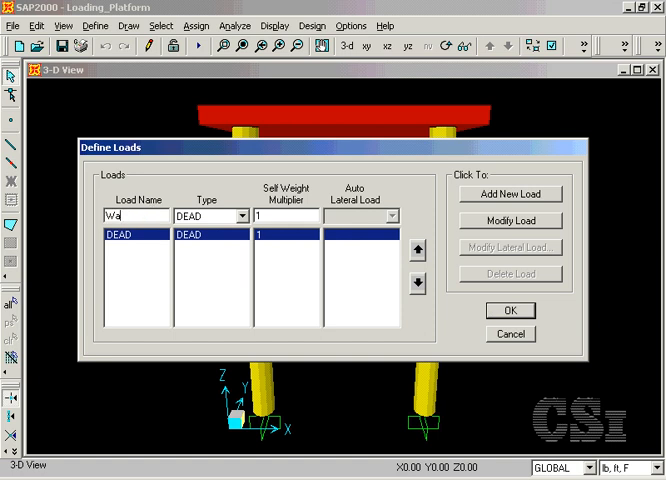
click(240, 216)
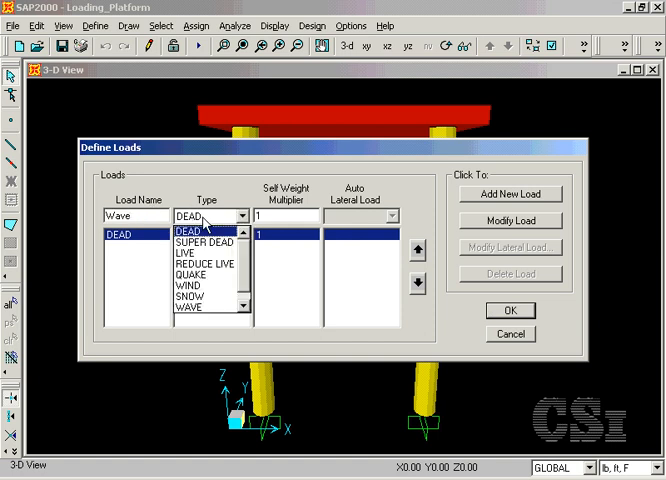
click(204, 308)
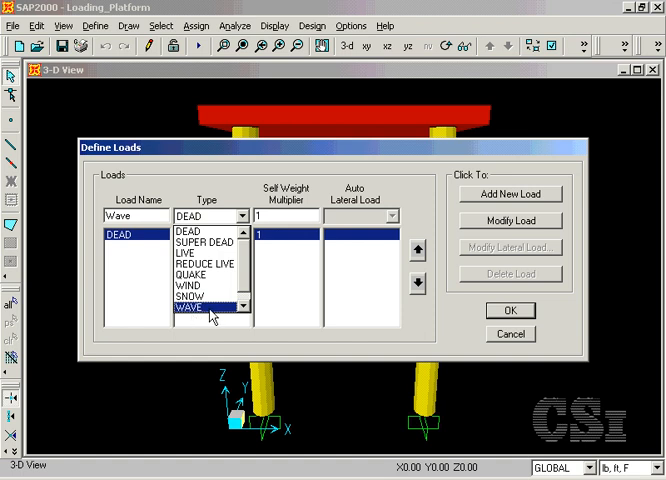
click(210, 306)
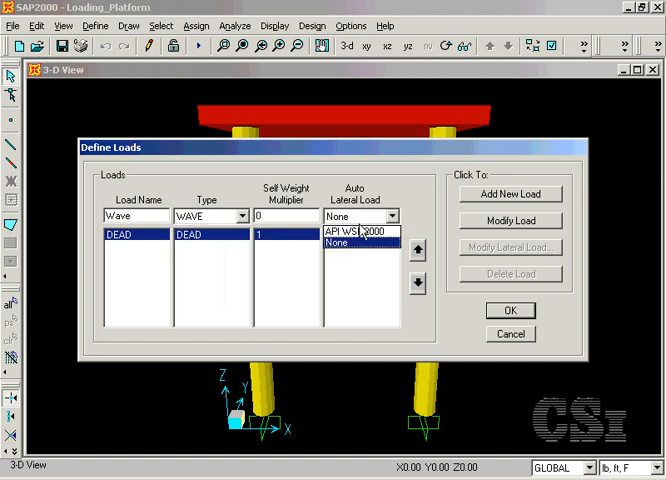
click(362, 232)
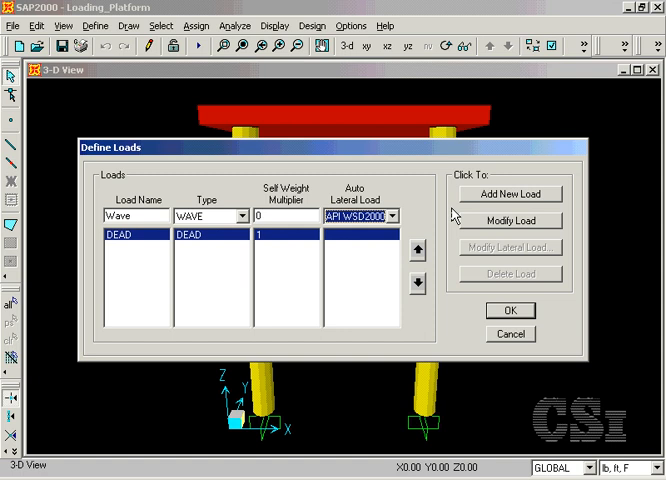
click(510, 194)
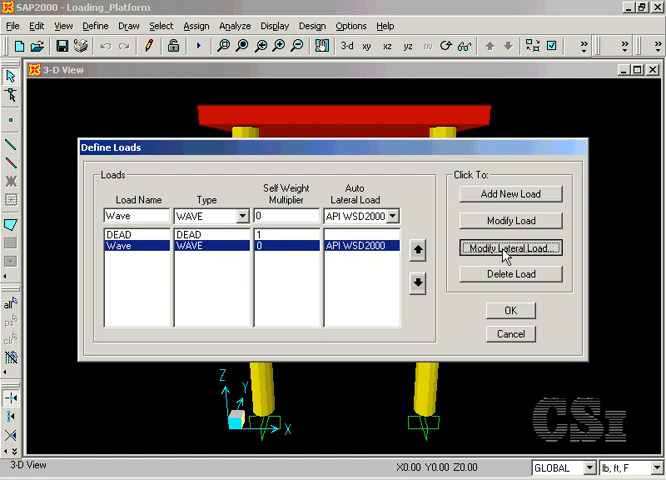
Bring up the Wave case's lateral load settings to reach its wave characteristics.
click(510, 248)
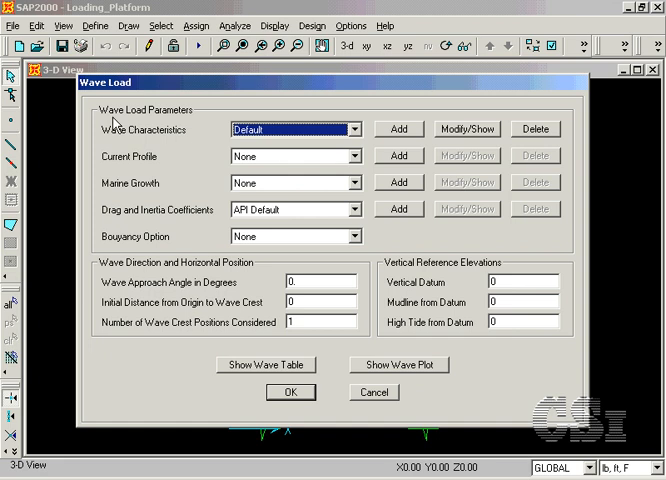
mouse_move(110, 126)
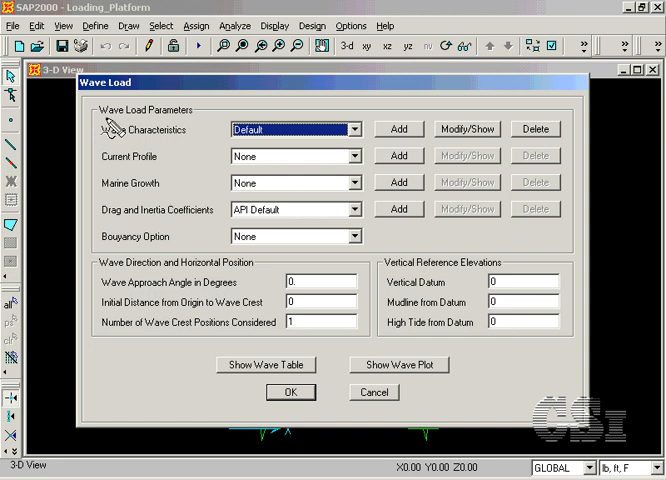
mouse_move(204, 132)
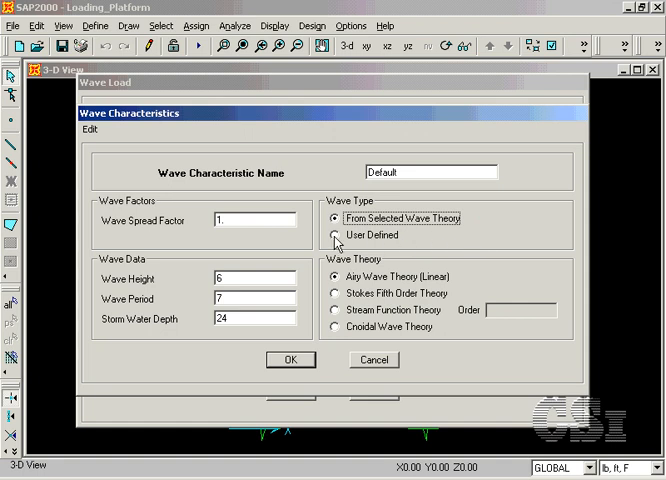
Keep Airy linear wave theory after trying other types and set storm water depth to 60.
click(340, 236)
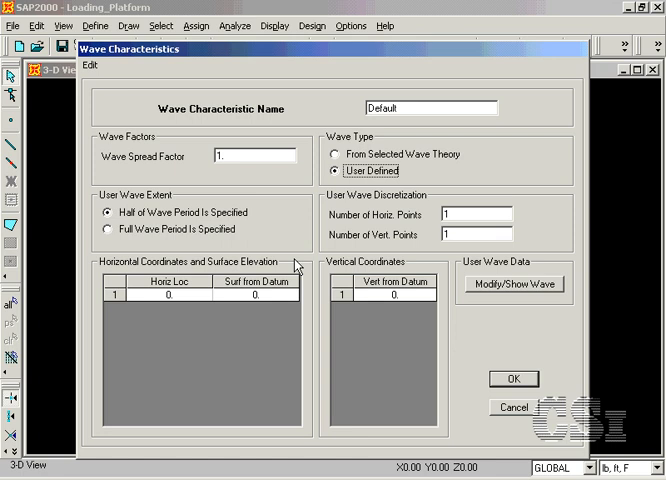
mouse_move(288, 308)
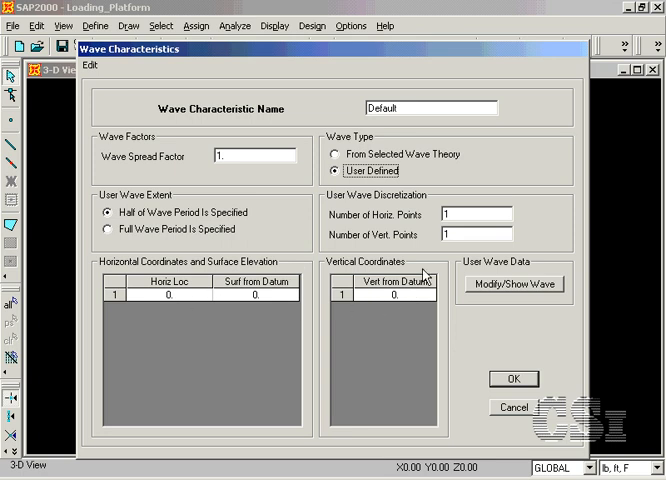
click(338, 154)
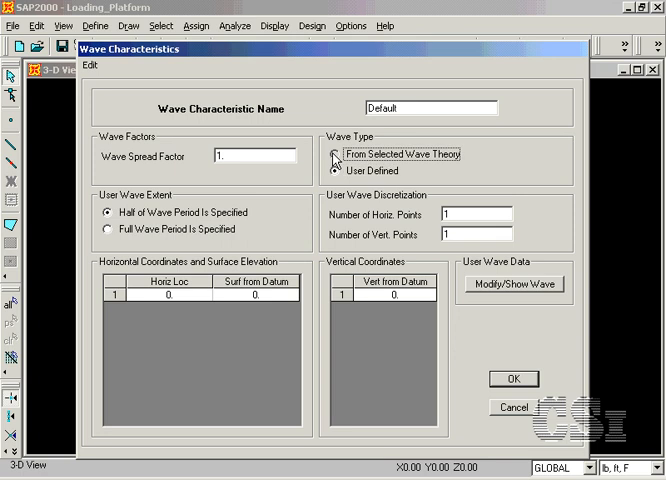
click(336, 218)
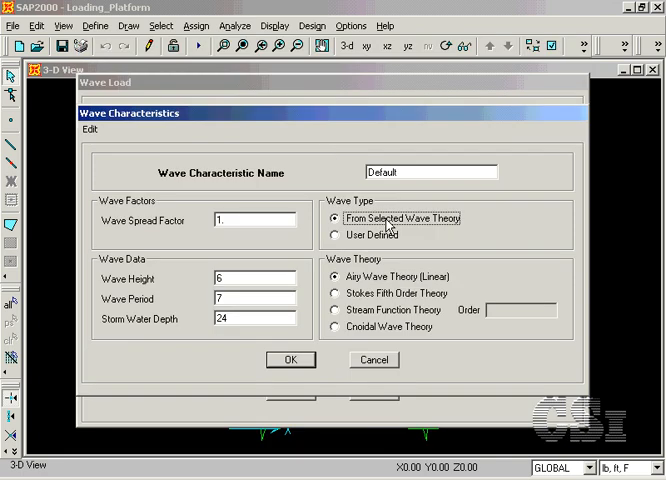
mouse_move(332, 288)
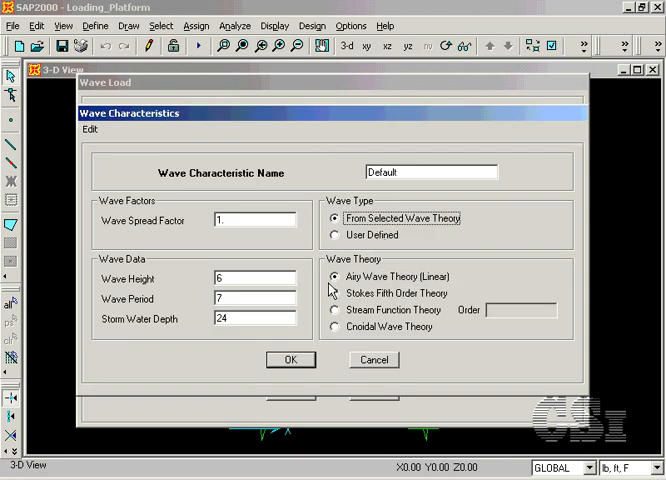
click(336, 308)
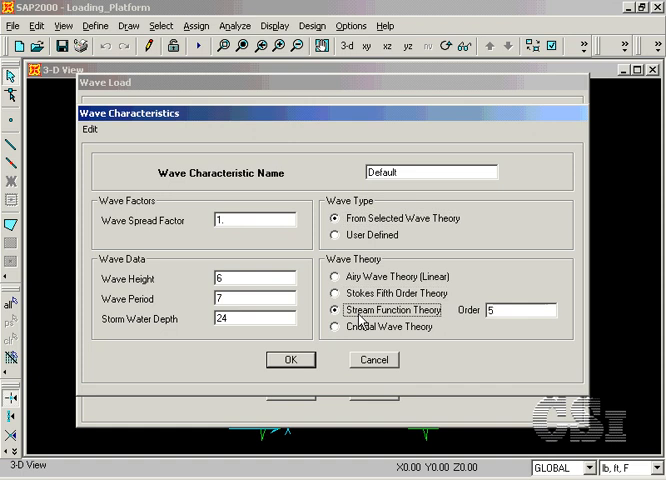
click(338, 276)
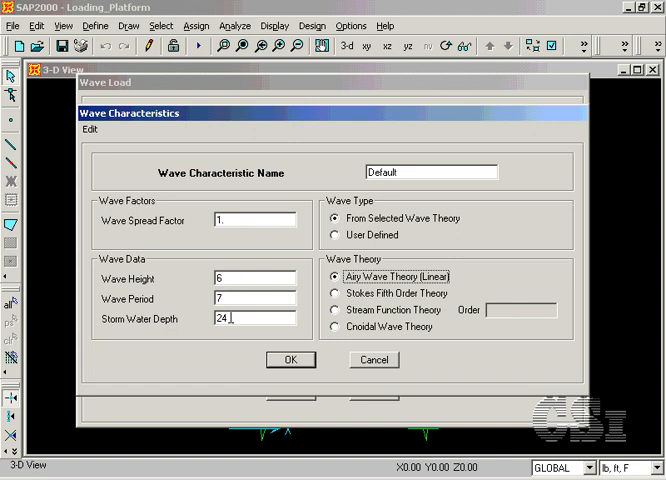
triple_click(252, 320)
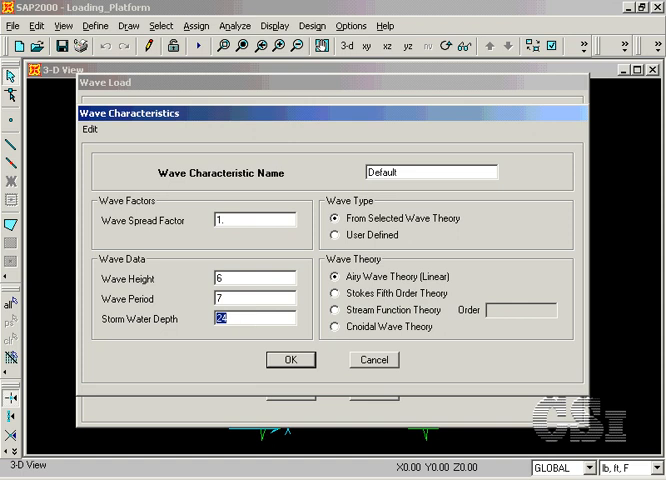
text(60)
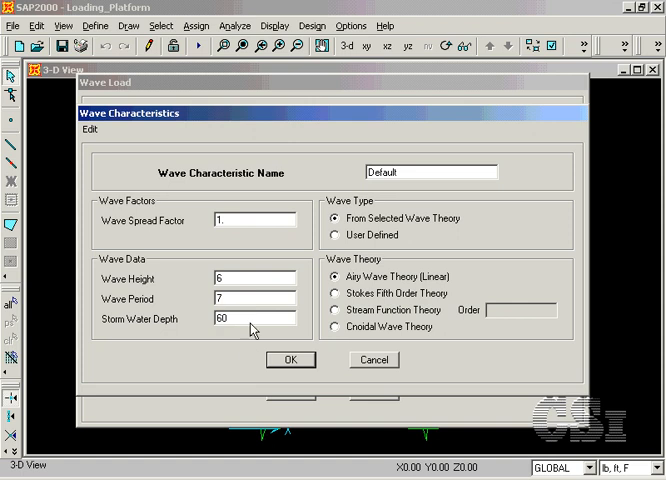
Confirm the wave characteristics and set vertical datum 60 with mudline -60 from datum.
click(292, 360)
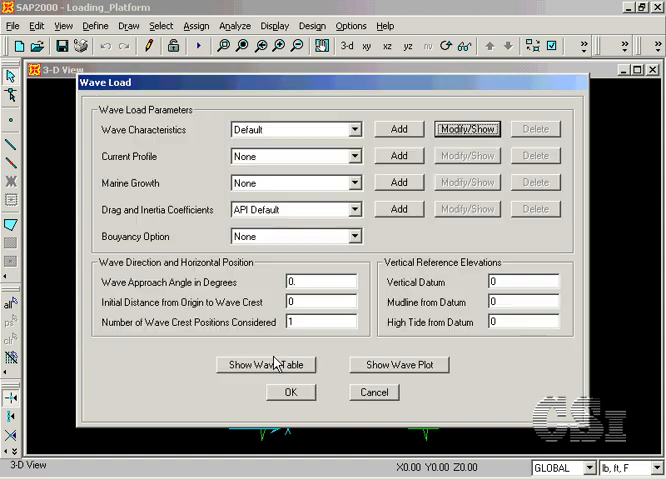
mouse_move(150, 280)
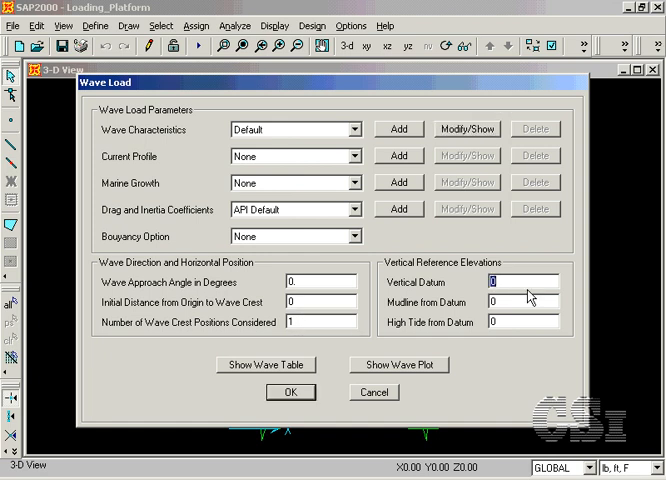
text(60)
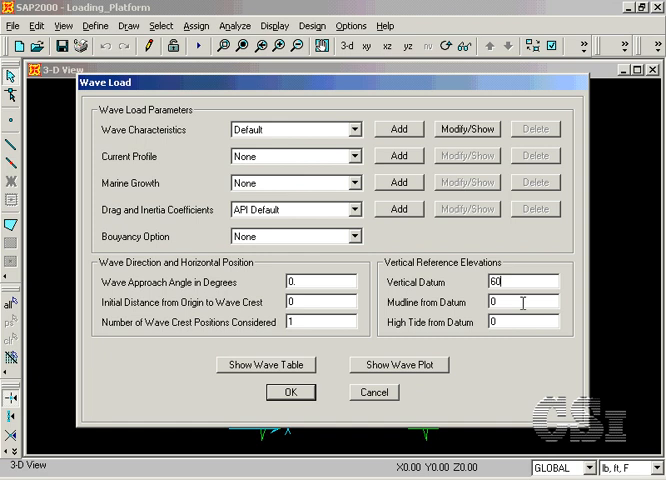
text(-60)
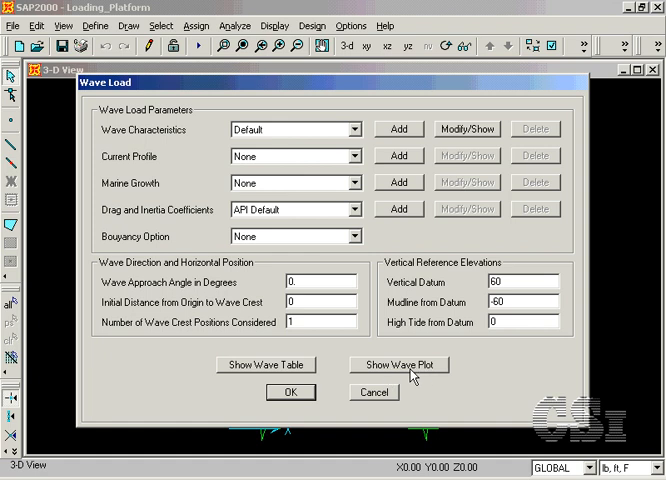
Show the wave plot of the 6 ft, 7 sec wave over the 60 ft water column.
click(398, 364)
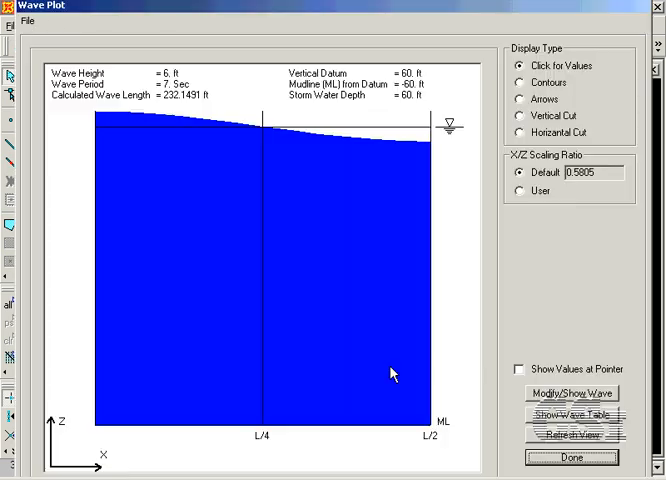
mouse_move(64, 138)
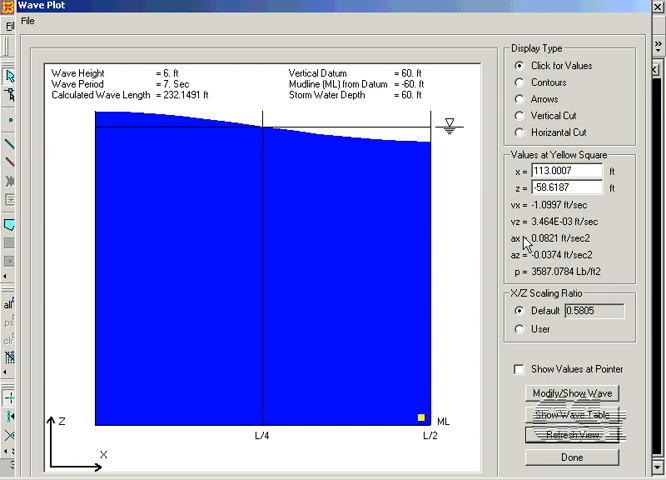
mouse_move(528, 232)
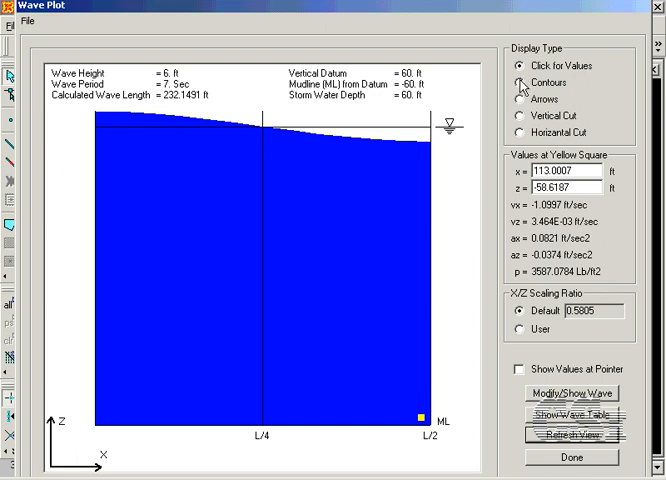
Display vertical velocity contours as a horizontal cut with values shown at the pointer.
click(524, 88)
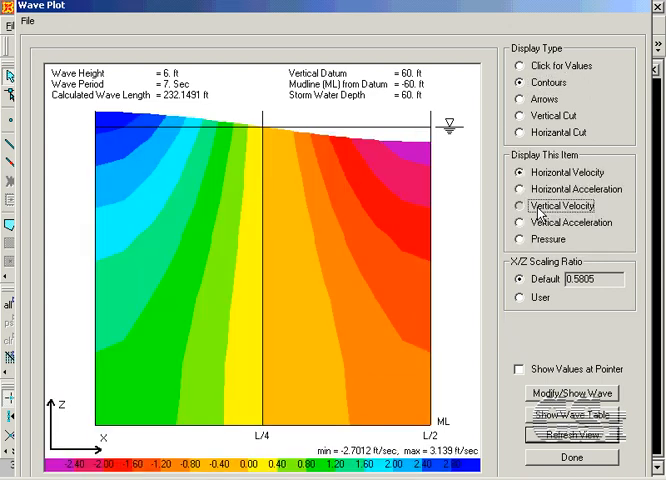
click(524, 208)
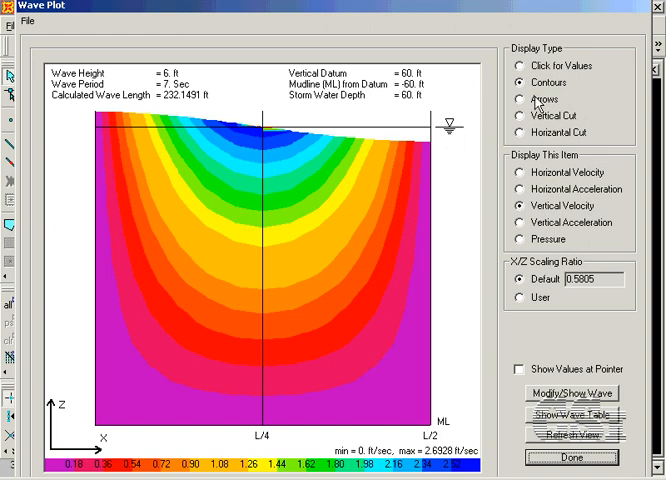
click(520, 100)
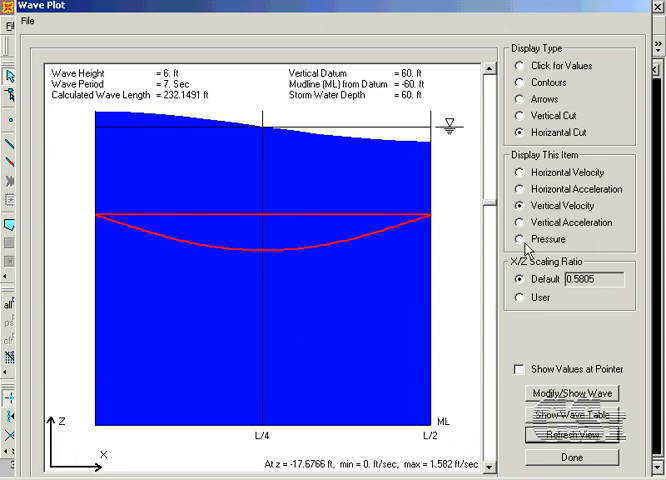
click(520, 370)
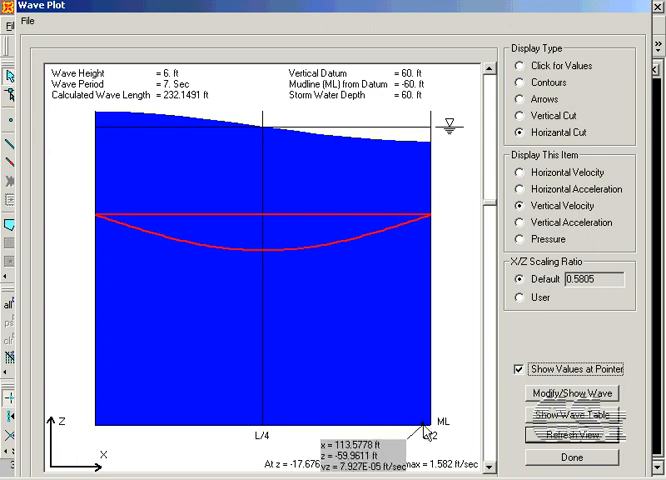
mouse_move(426, 432)
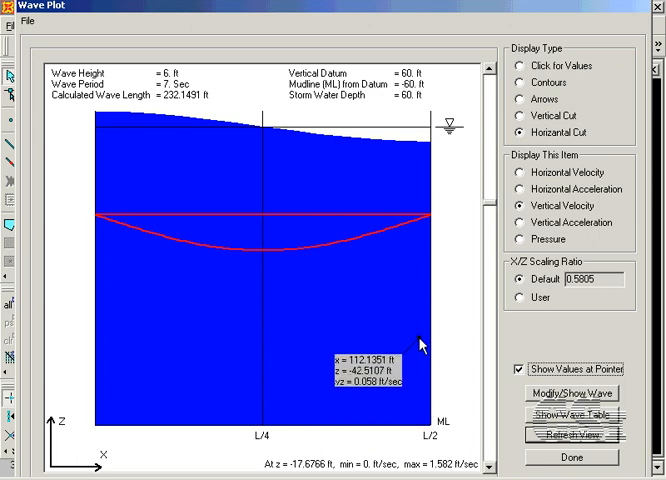
mouse_move(288, 176)
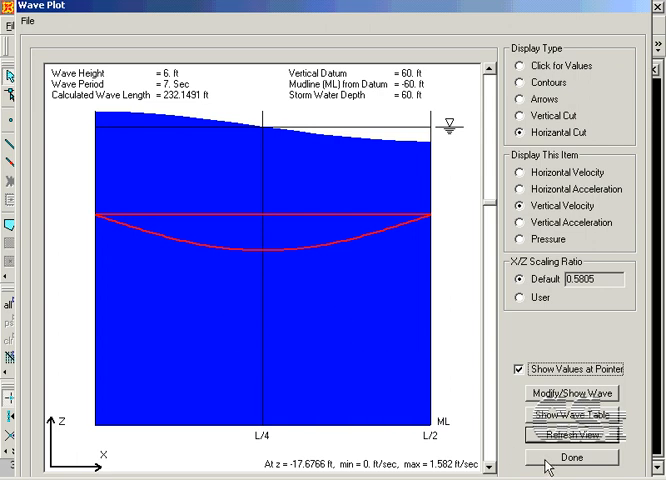
Close the wave plot and confirm the wave load and load case definitions back to the 3-D view.
click(572, 456)
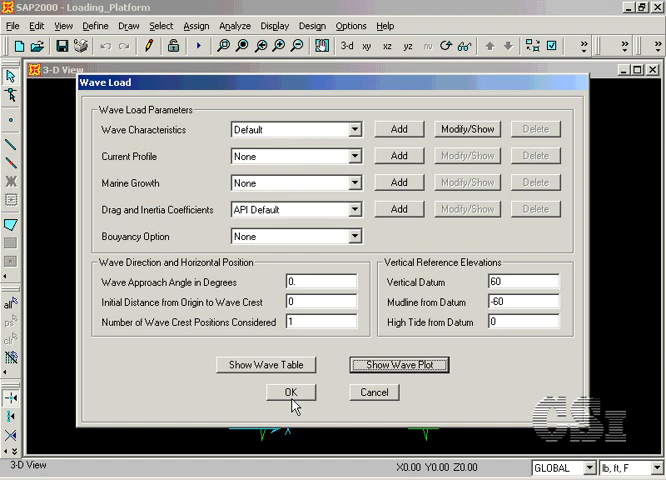
click(292, 392)
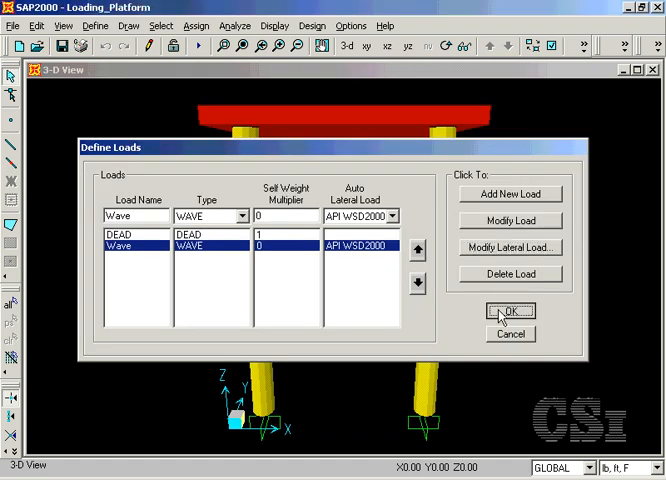
click(512, 312)
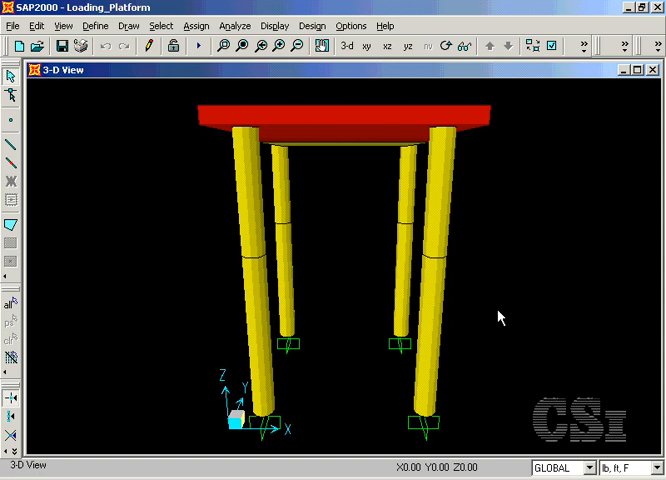